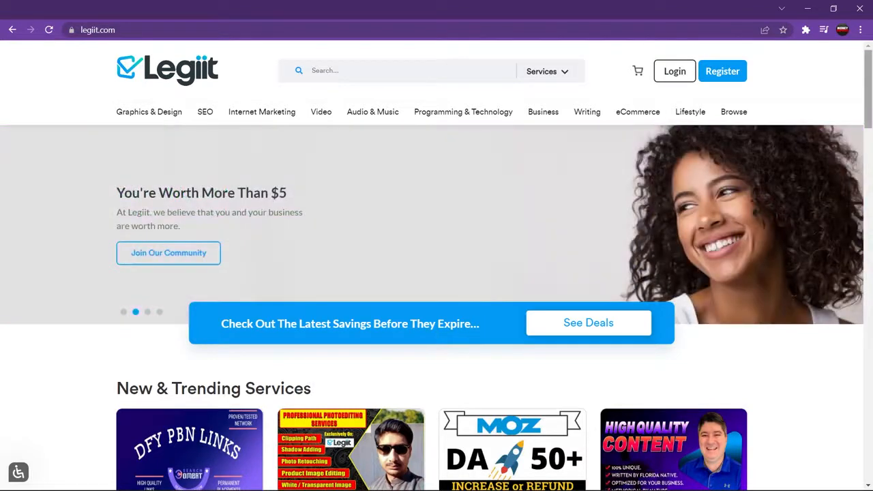
Step: Browse further down Legiit's Video category listing of gig cards
{"action": "scroll", "scroll_direction": "down", "scroll_amount": 3}
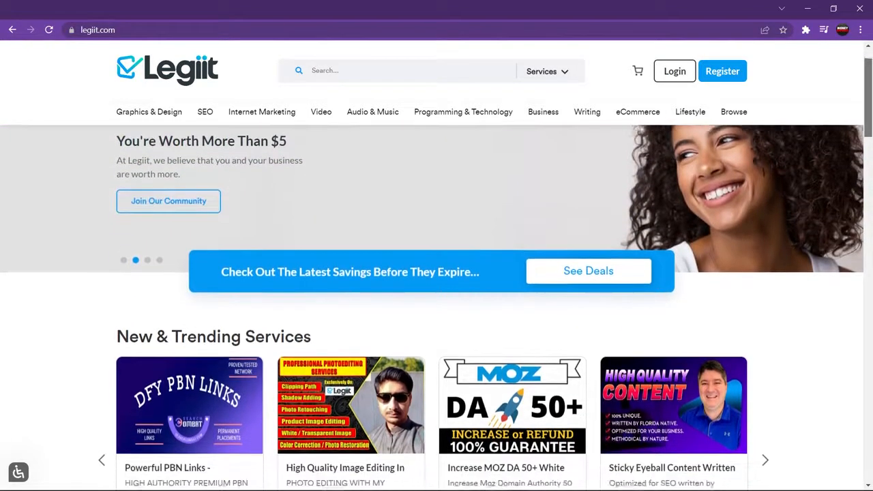
{"action": "scroll", "scroll_direction": "down", "scroll_amount": 3}
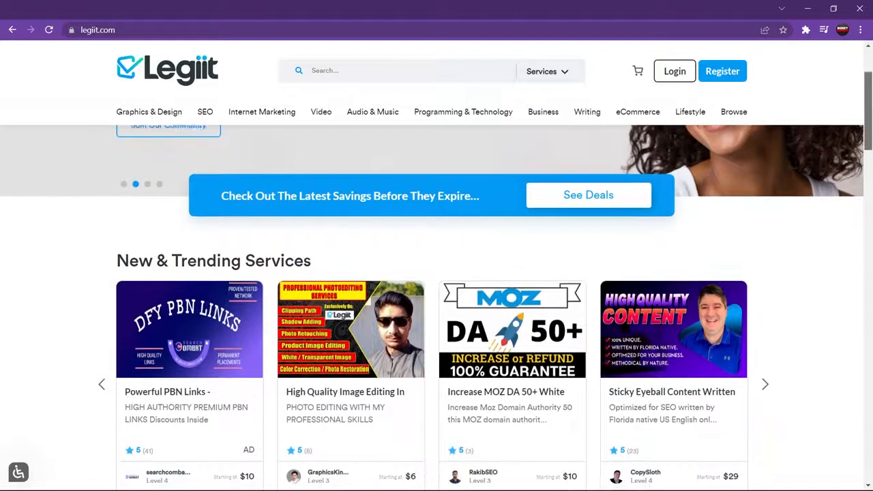
{"action": "scroll", "scroll_direction": "down", "scroll_amount": 3}
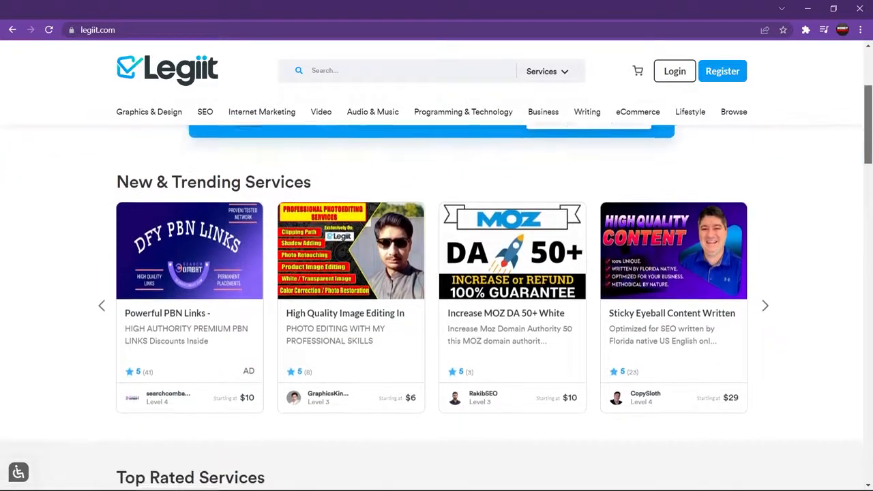
{"action": "scroll", "scroll_direction": "down", "scroll_amount": 3}
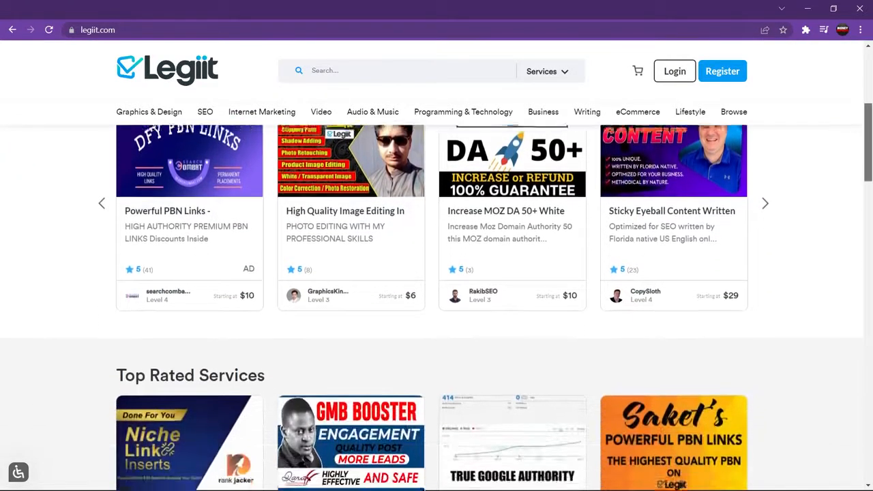
{"action": "scroll", "scroll_direction": "down", "scroll_amount": 3}
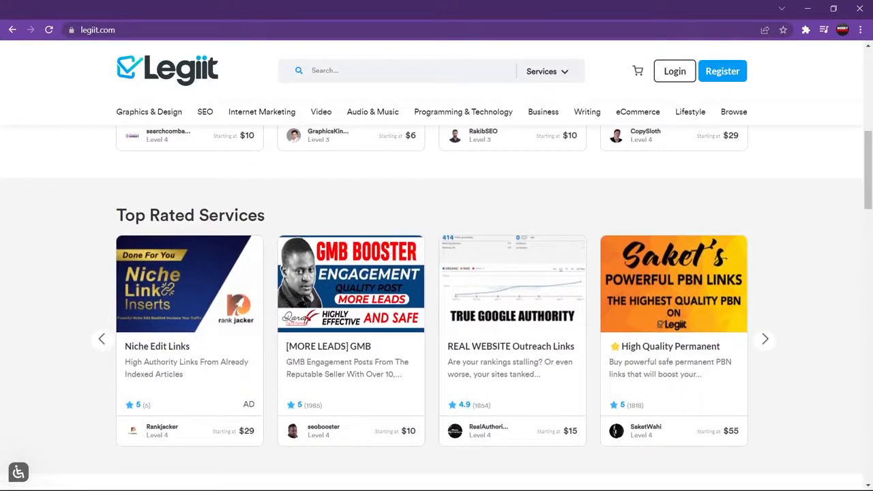
{"action": "mouse_move", "coordinate": [372, 112]}
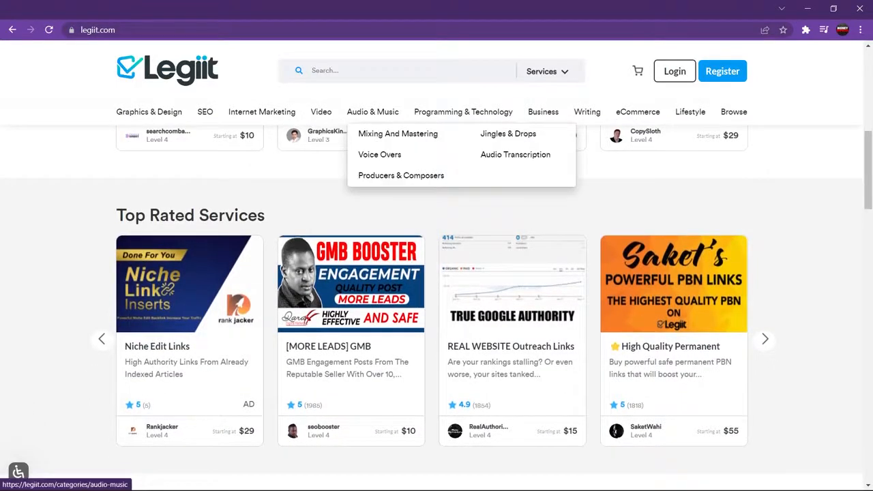
{"action": "mouse_move", "coordinate": [321, 112]}
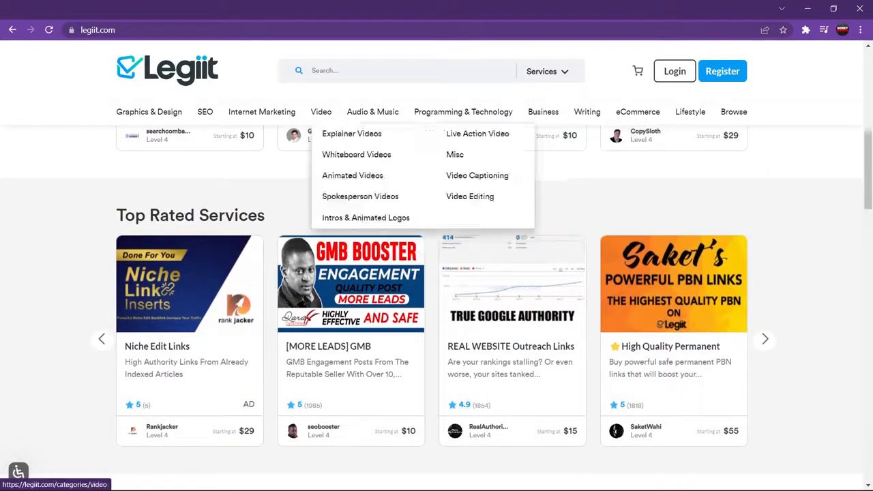
{"action": "mouse_move", "coordinate": [148, 112]}
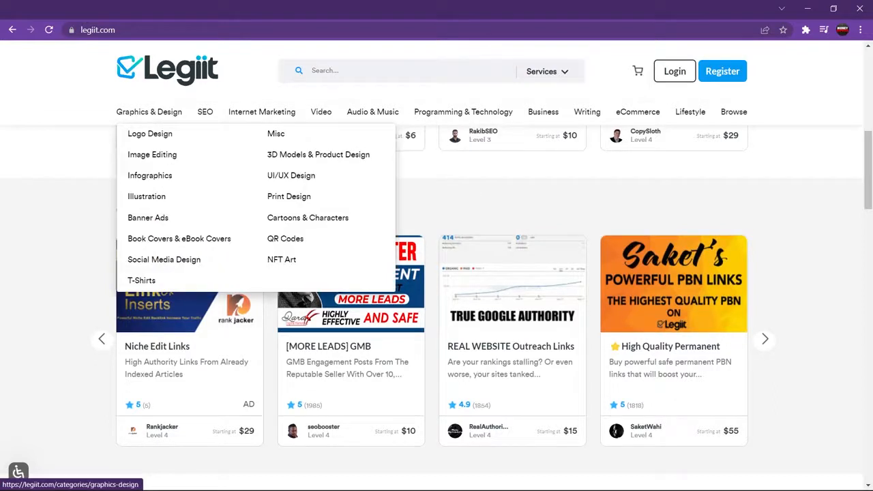
{"action": "mouse_move", "coordinate": [262, 112]}
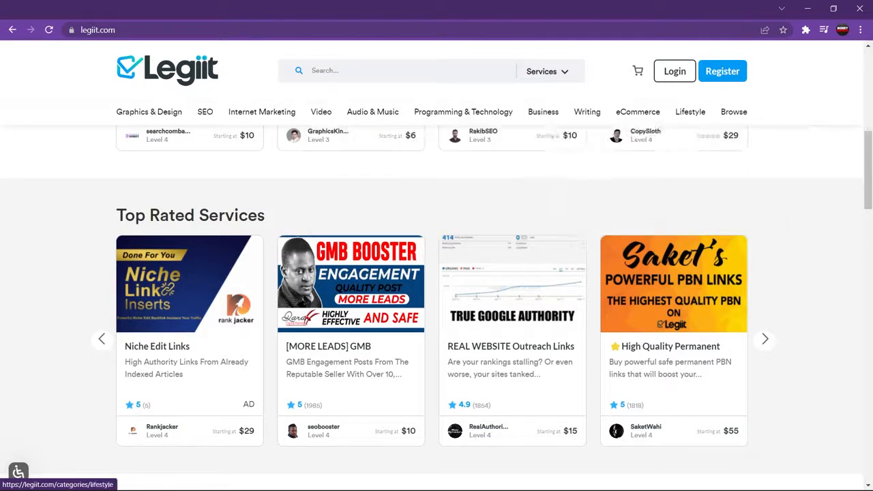
{"action": "scroll", "scroll_direction": "down", "scroll_amount": 3}
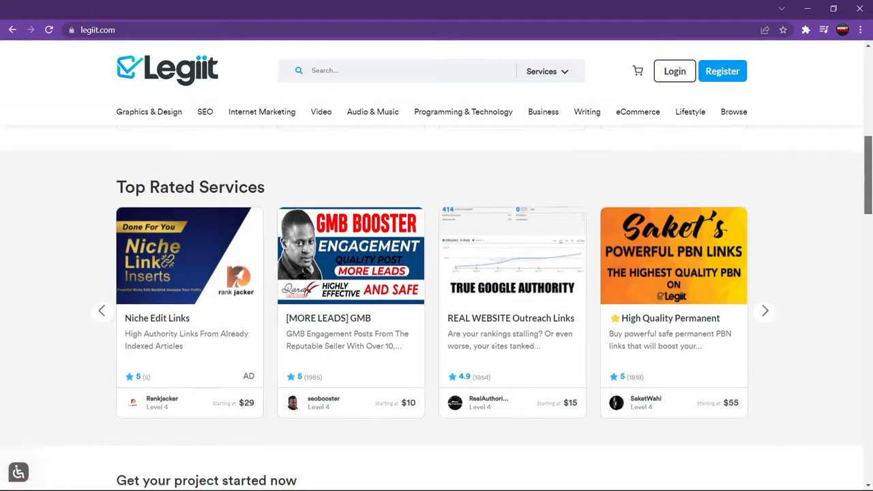
{"action": "scroll", "scroll_direction": "down", "scroll_amount": 3}
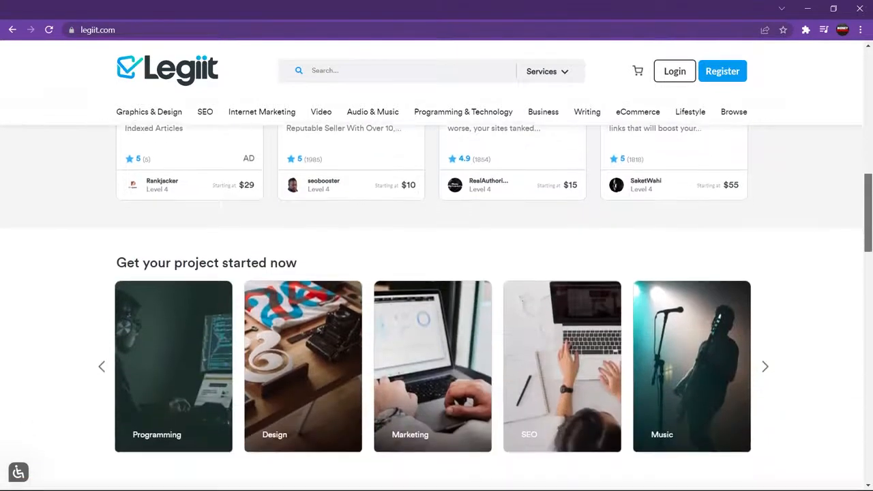
{"action": "scroll", "scroll_direction": "down", "scroll_amount": 3}
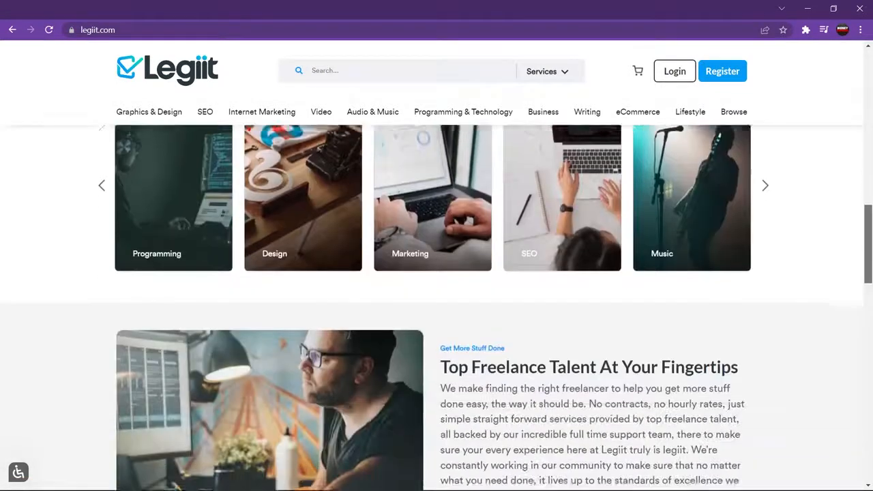
{"action": "scroll", "scroll_direction": "down", "scroll_amount": 3}
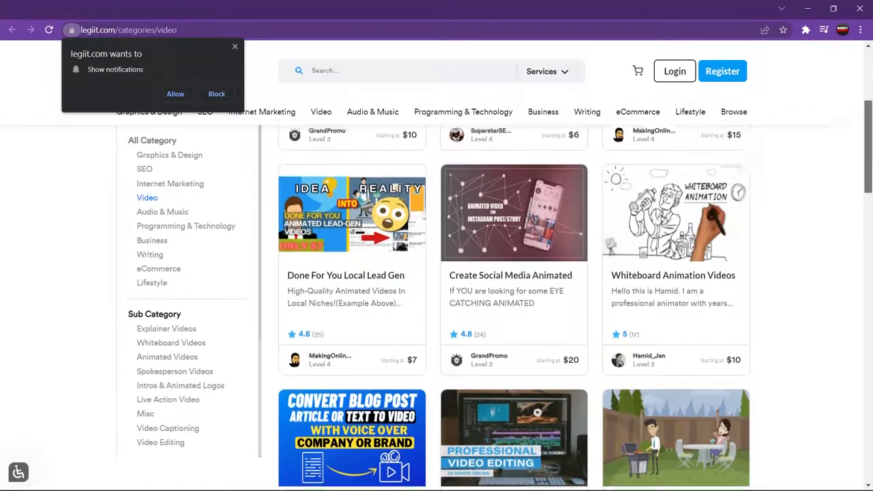
Step: Block the browser's 'Show notifications' prompt covering the listing and continue browsing
{"action": "left_click", "coordinate": [216, 93]}
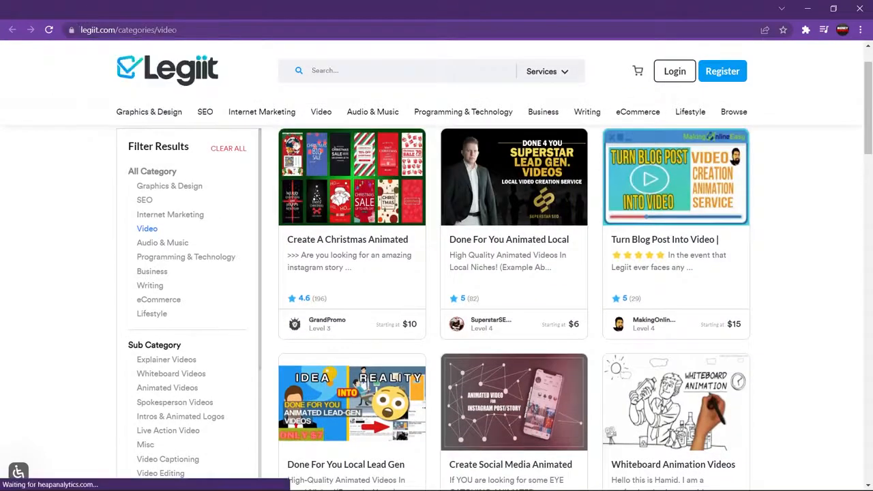
{"action": "scroll", "scroll_direction": "down", "scroll_amount": 3}
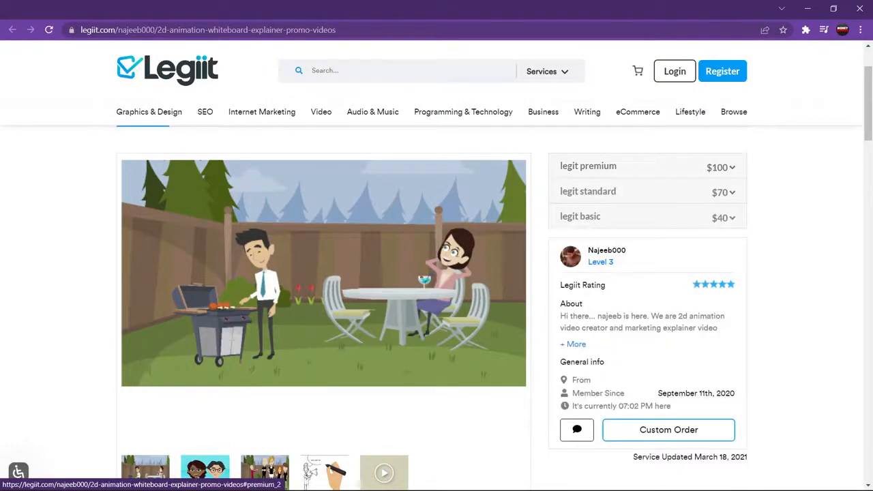
Step: Reveal the inclusions of the 2D whiteboard explainer gig's $40 basic package
{"action": "scroll", "scroll_direction": "down", "scroll_amount": 3}
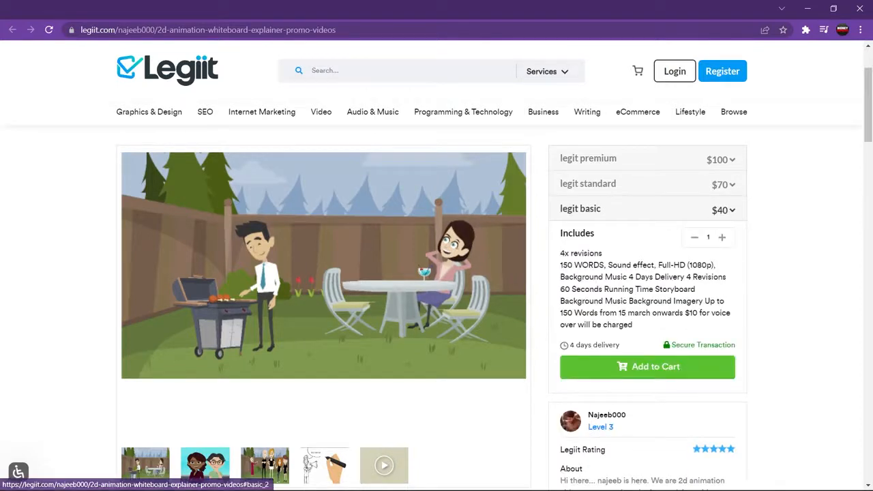
{"action": "left_click_drag", "start_coordinate": [561, 252], "coordinate": [594, 290]}
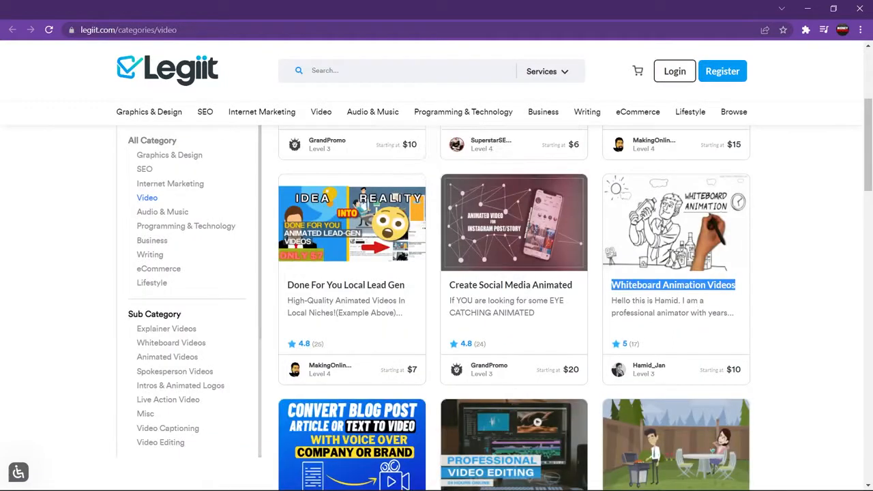
Step: Browse through the remaining whiteboard animation gig cards lower on the Video category page
{"action": "scroll", "scroll_direction": "down", "scroll_amount": 3}
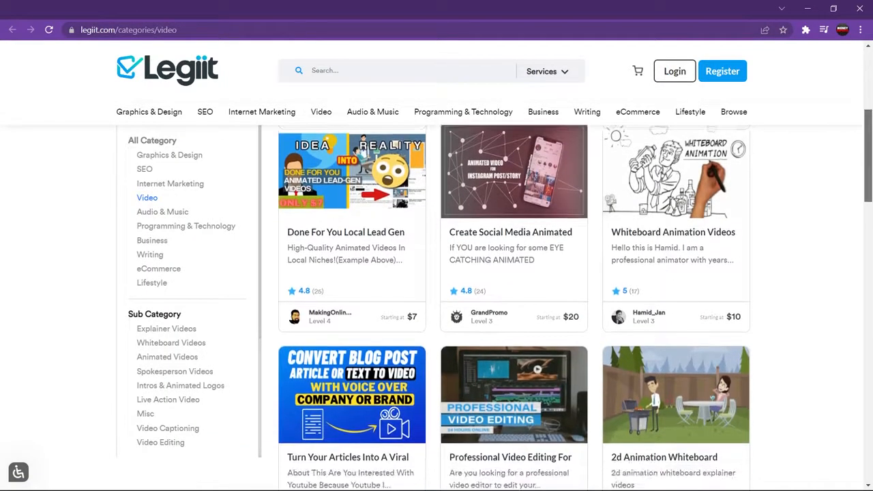
{"action": "scroll", "scroll_direction": "down", "scroll_amount": 3}
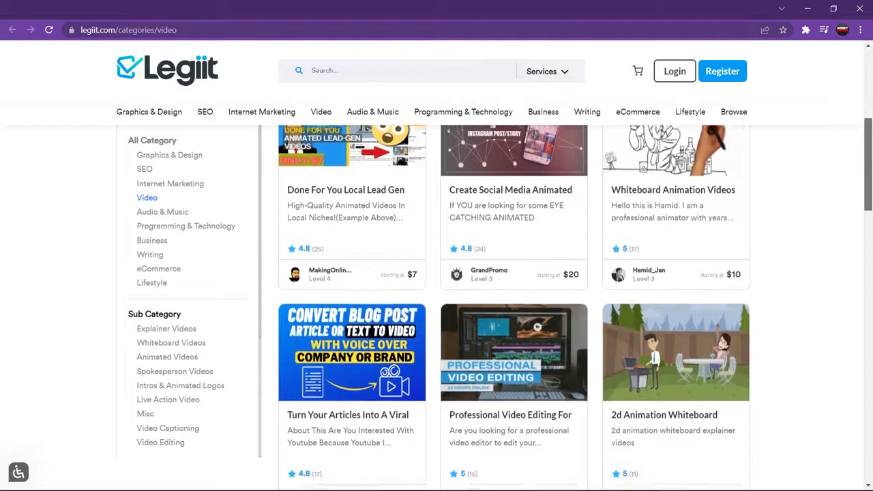
{"action": "scroll", "scroll_direction": "down", "scroll_amount": 3}
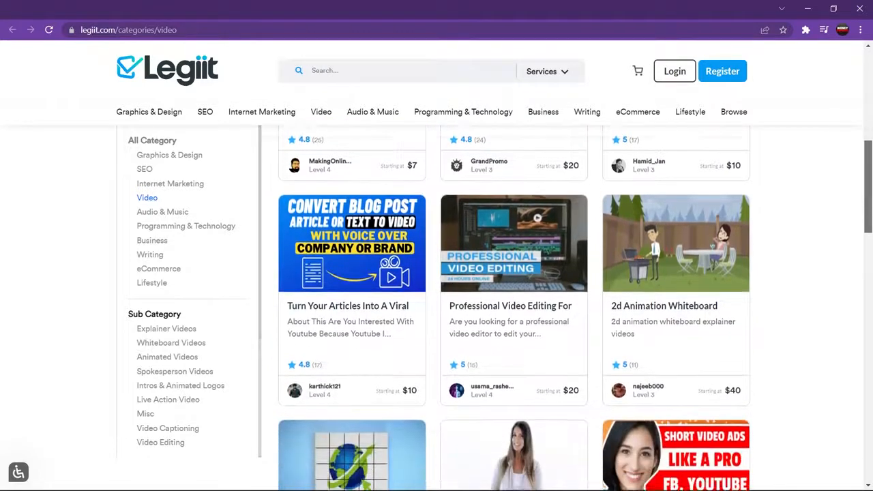
{"action": "scroll", "scroll_direction": "down", "scroll_amount": 3}
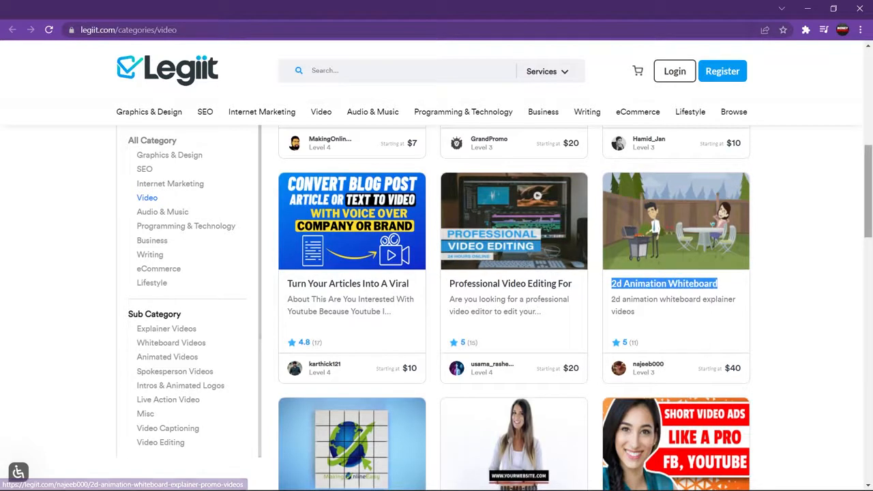
{"action": "scroll", "scroll_direction": "down", "scroll_amount": 3}
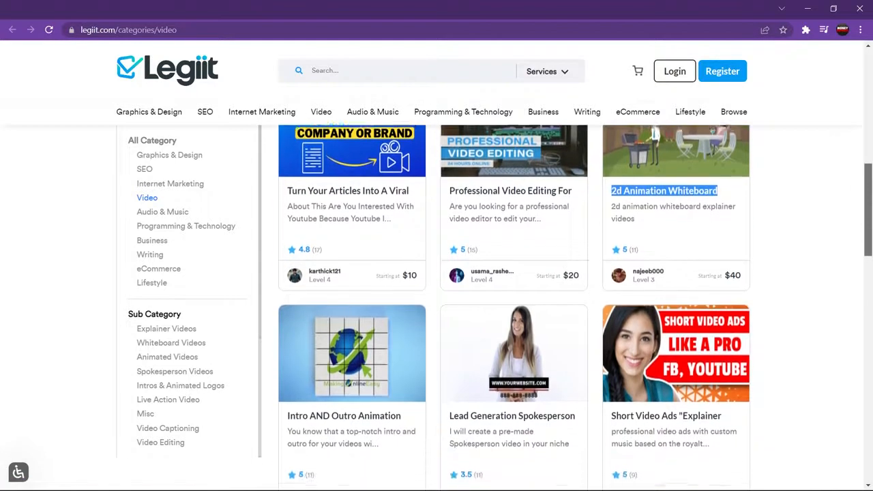
{"action": "scroll", "scroll_direction": "down", "scroll_amount": 3}
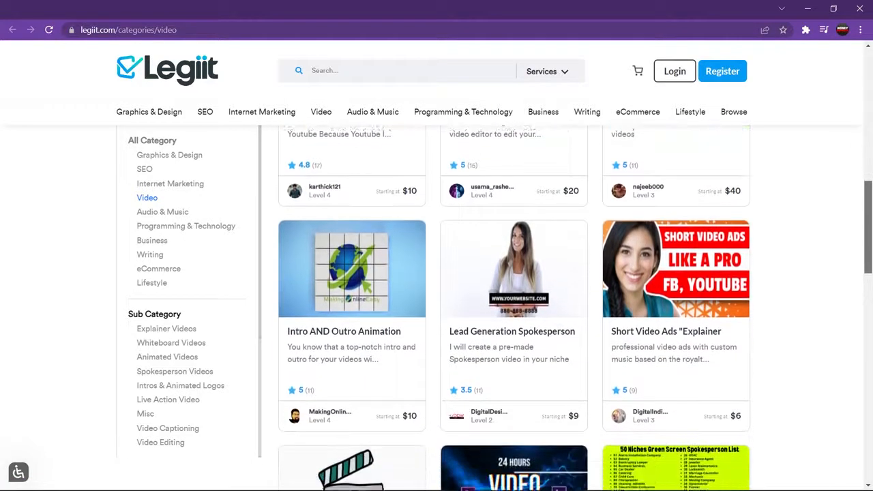
{"action": "scroll", "scroll_direction": "down", "scroll_amount": 3}
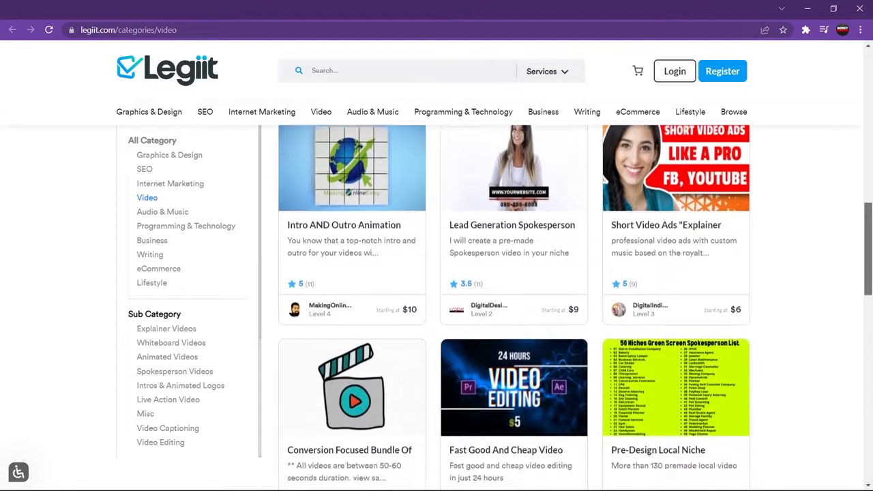
{"action": "scroll", "scroll_direction": "down", "scroll_amount": 3}
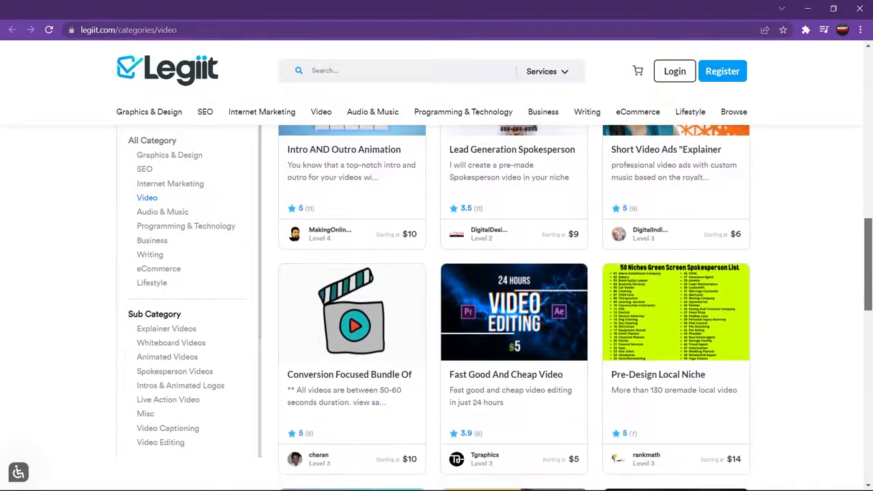
{"action": "scroll", "scroll_direction": "down", "scroll_amount": 3}
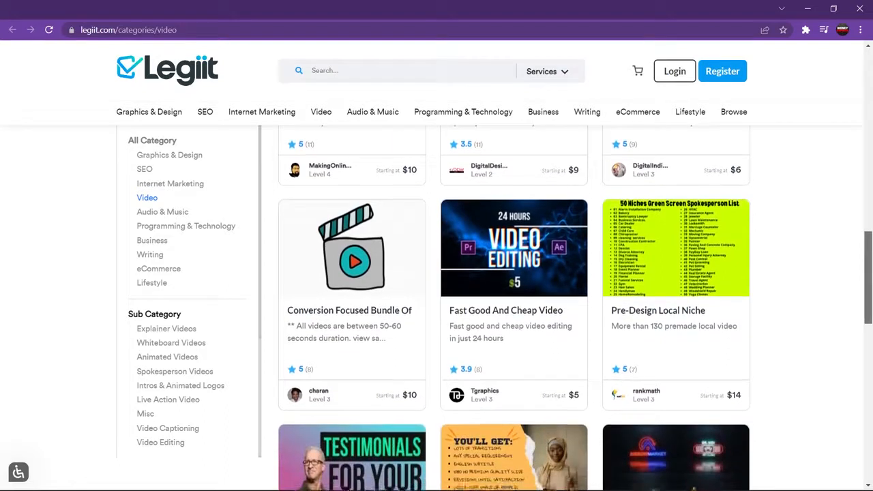
{"action": "scroll", "scroll_direction": "down", "scroll_amount": 3}
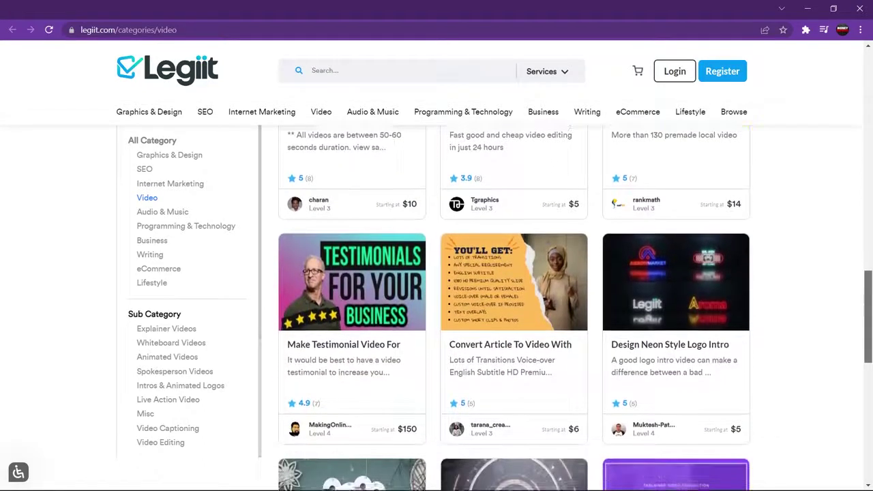
{"action": "scroll", "scroll_direction": "down", "scroll_amount": 3}
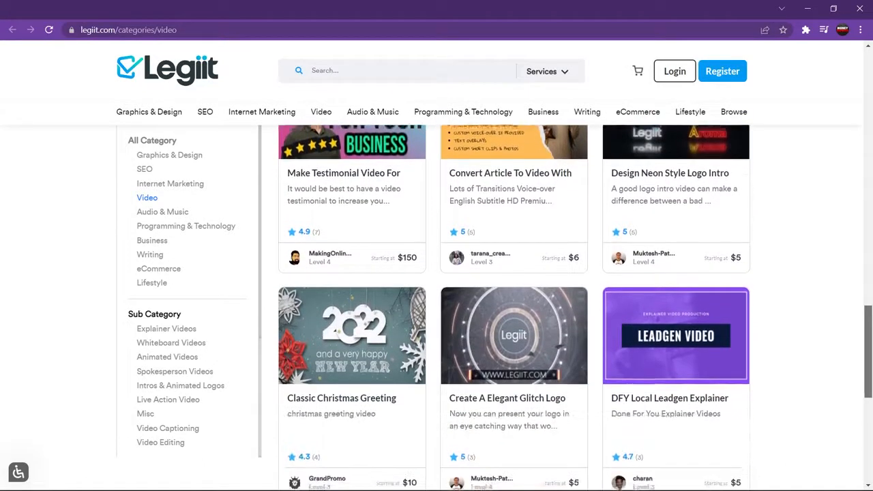
{"action": "scroll", "scroll_direction": "down", "scroll_amount": 3}
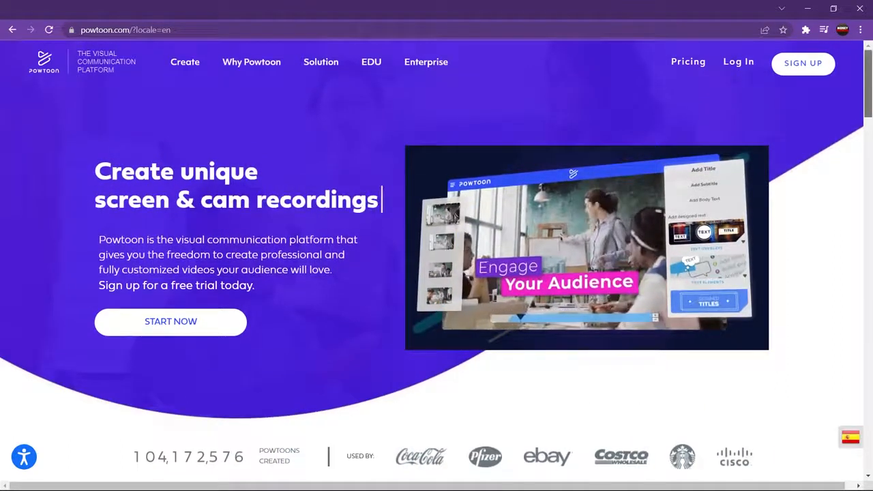
Step: Look over the Powtoon landing page describing its visual communication platform
{"action": "scroll", "scroll_direction": "down", "scroll_amount": 3}
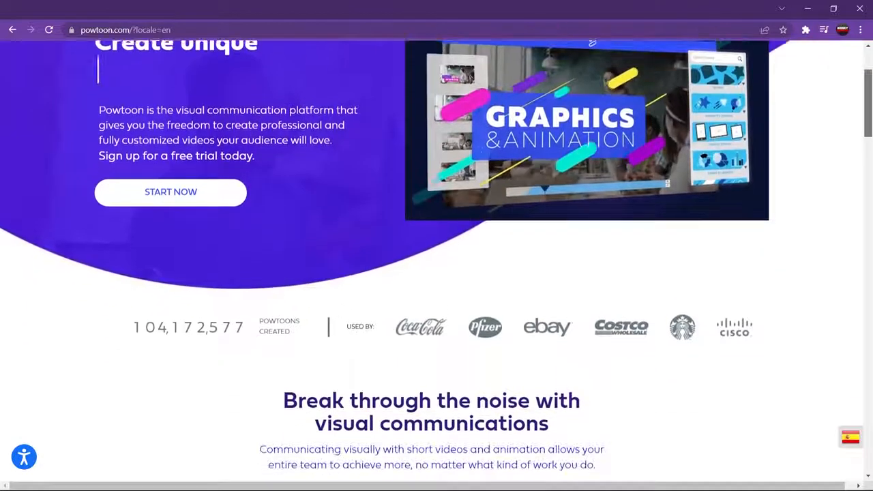
{"action": "scroll", "scroll_direction": "down", "scroll_amount": 3}
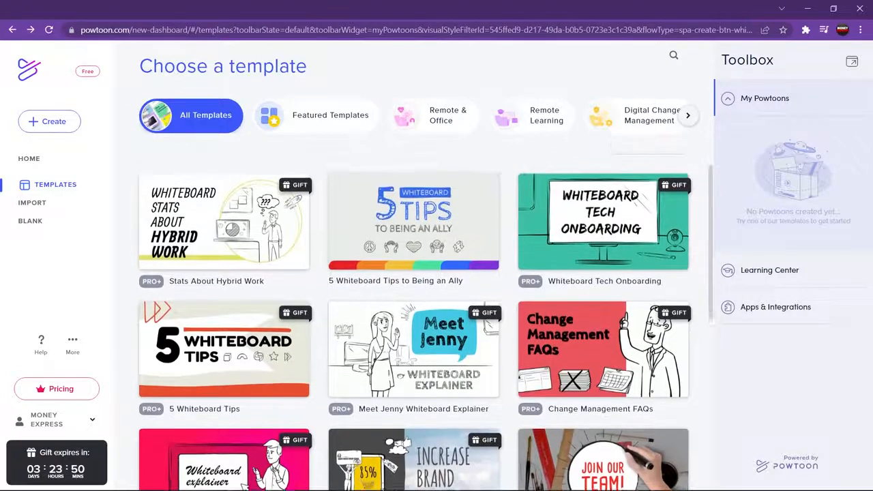
Step: Preview the Meet Jenny Whiteboard Explainer template from Powtoon's whiteboard gallery
{"action": "scroll", "scroll_direction": "down", "scroll_amount": 3}
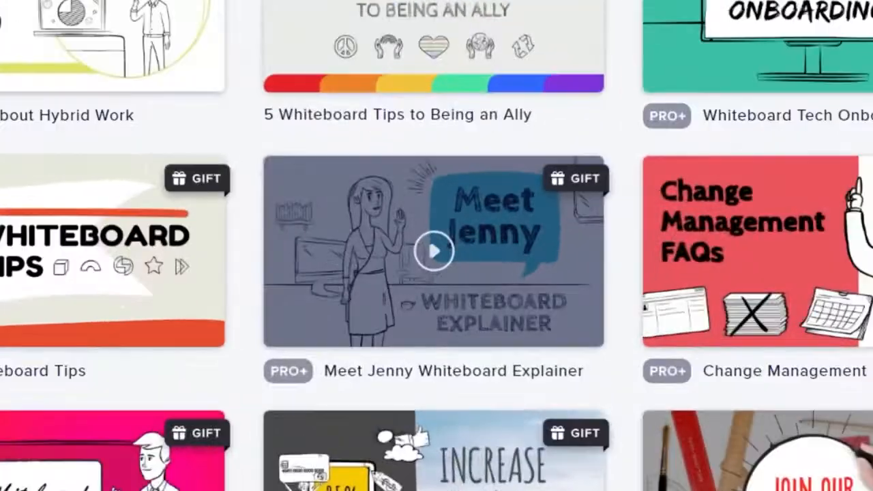
{"action": "left_click", "coordinate": [434, 251]}
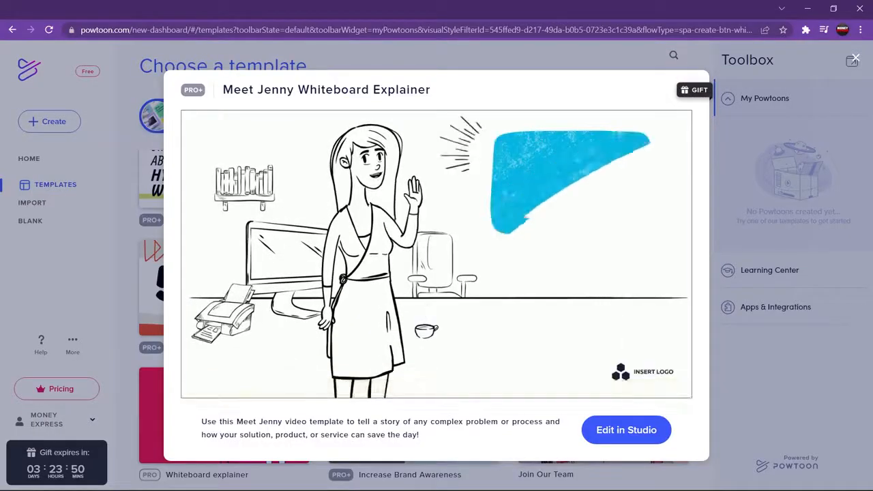
Step: Play the Meet Jenny preview, then choose Edit in Studio, landing on Powtoon's sign-up form
{"action": "left_click", "coordinate": [436, 256]}
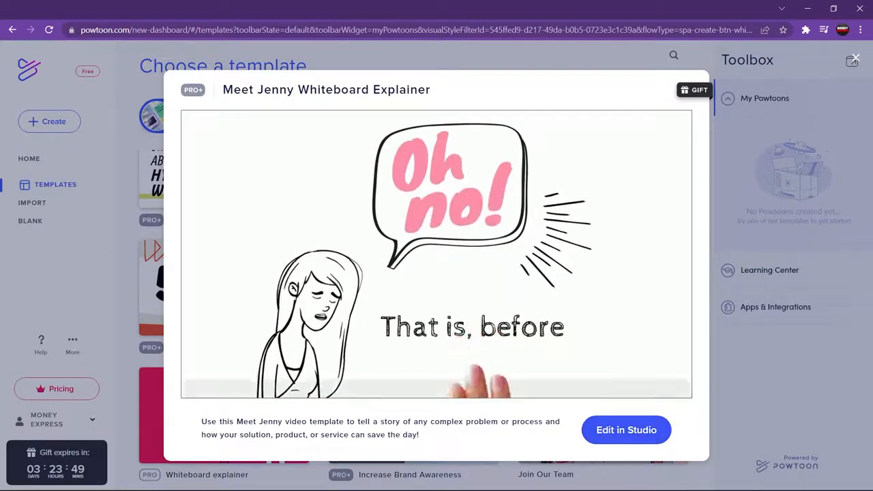
{"action": "left_click", "coordinate": [626, 430]}
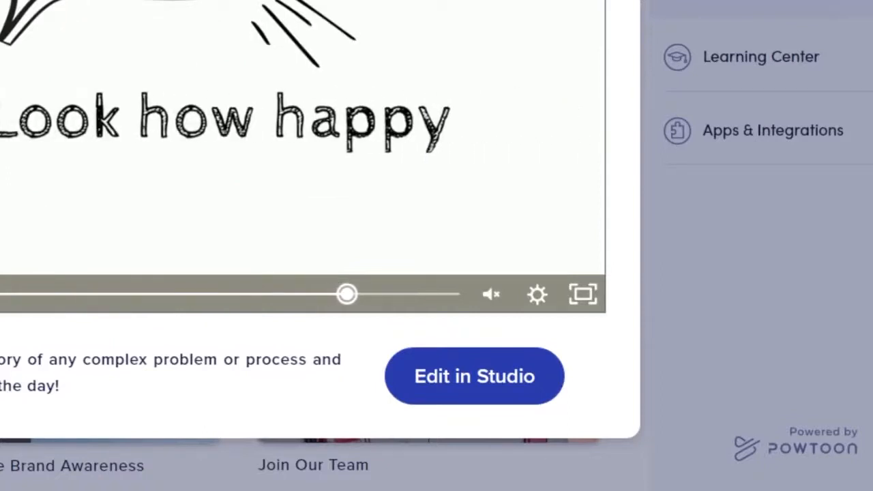
{"action": "left_click", "coordinate": [474, 376]}
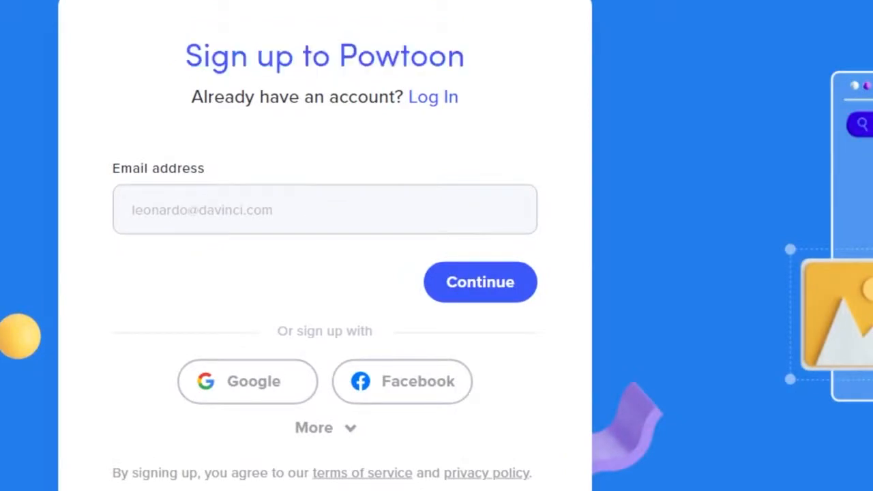
Step: Sign up with a linked account and dismiss the studio welcome video
{"action": "left_click", "coordinate": [323, 428]}
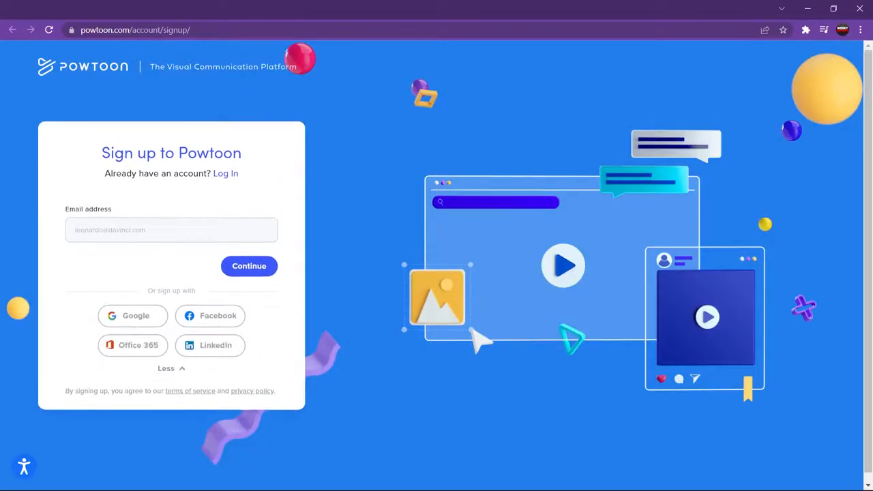
{"action": "left_click", "coordinate": [248, 266]}
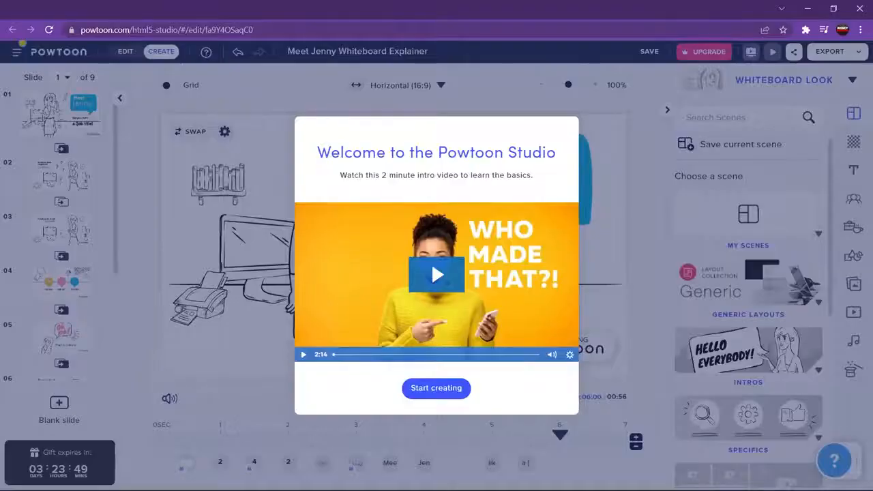
{"action": "left_click", "coordinate": [437, 387]}
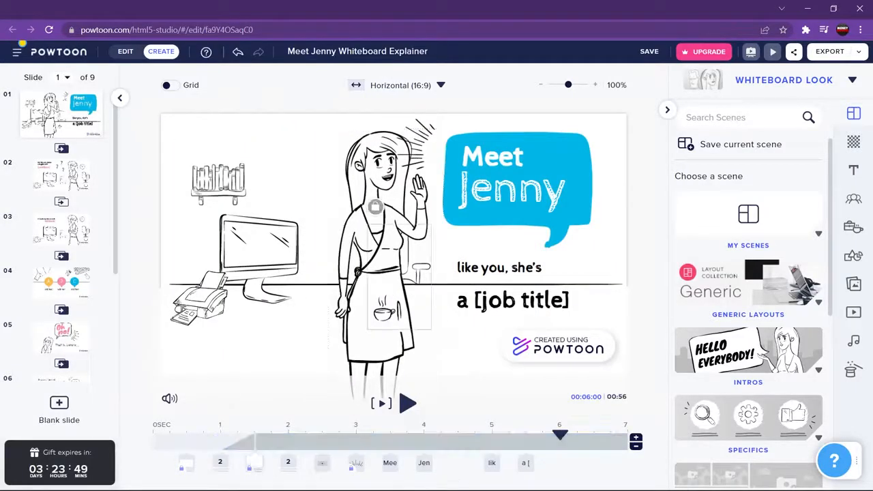
Step: Select the Jenny text on slide 1, then return to the Legiit marketplace
{"action": "left_click", "coordinate": [516, 184]}
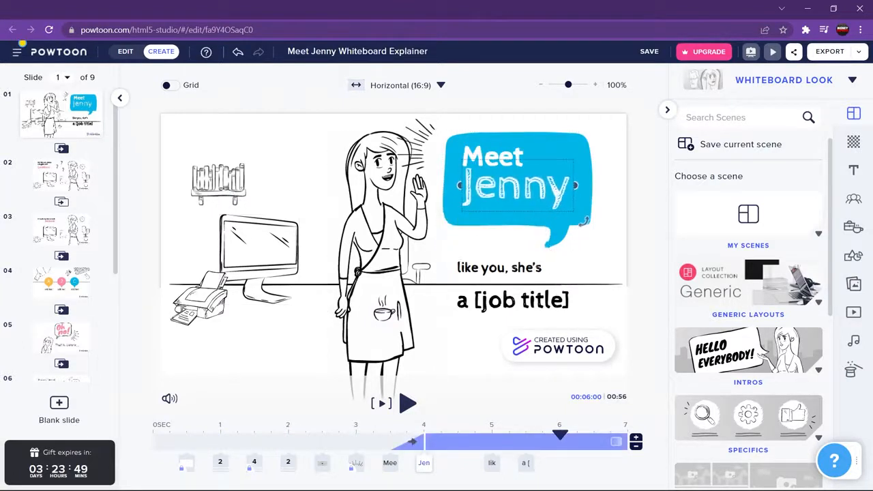
{"action": "left_click", "coordinate": [518, 184]}
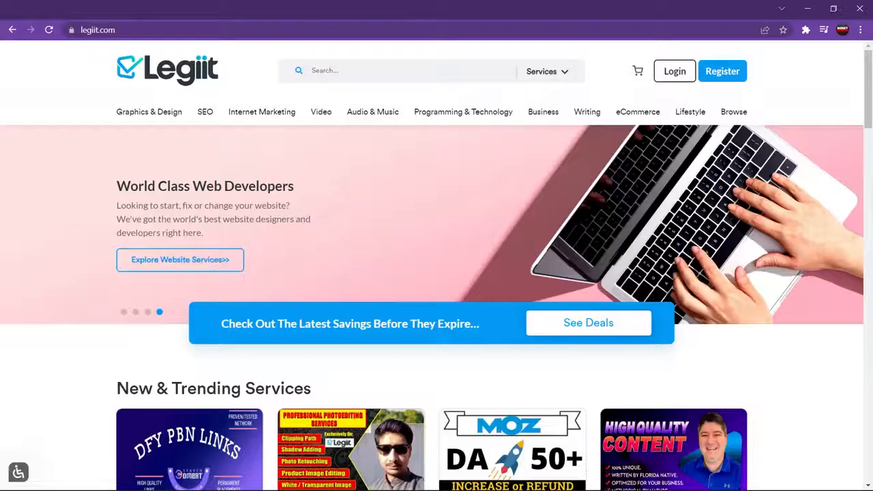
Step: Go to Legiit's Explainer Videos subcategory from the Video menu on the homepage
{"action": "scroll", "scroll_direction": "down", "scroll_amount": 3}
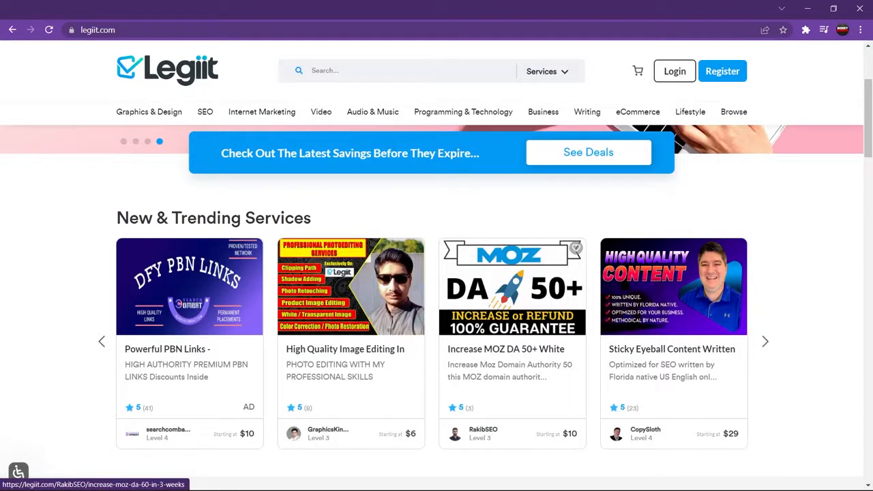
{"action": "scroll", "scroll_direction": "down", "scroll_amount": 3}
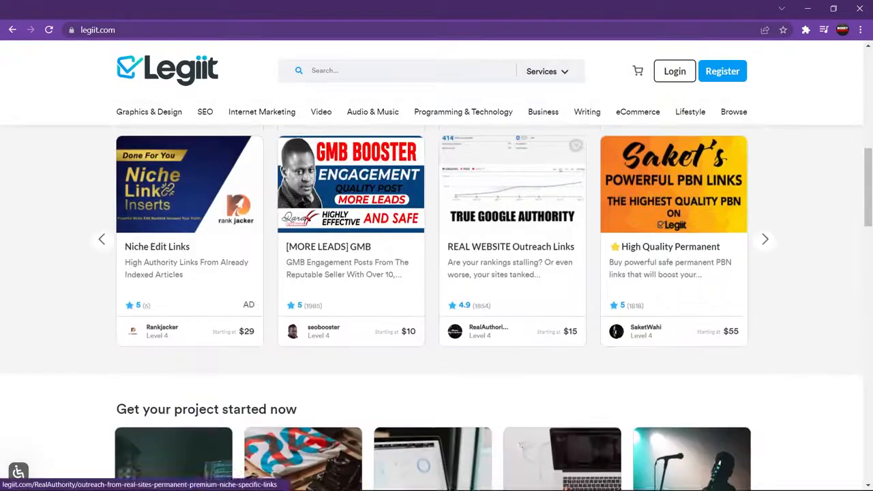
{"action": "left_click", "coordinate": [320, 112]}
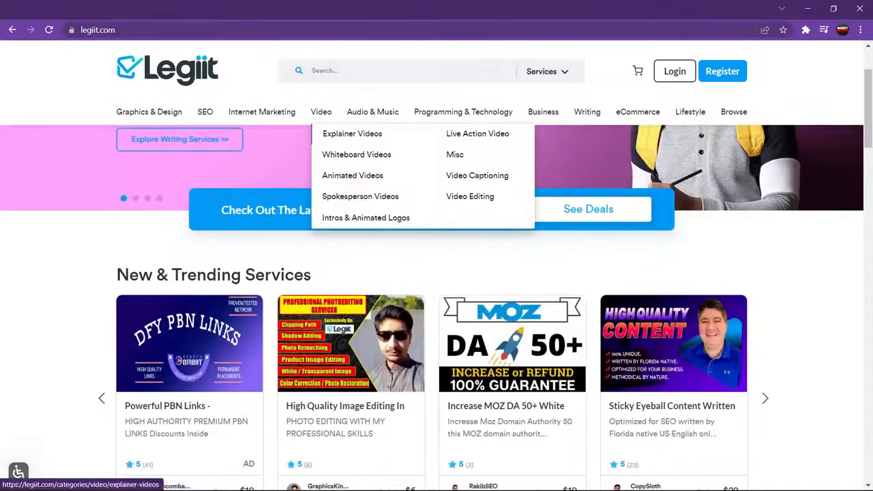
{"action": "left_click", "coordinate": [351, 133]}
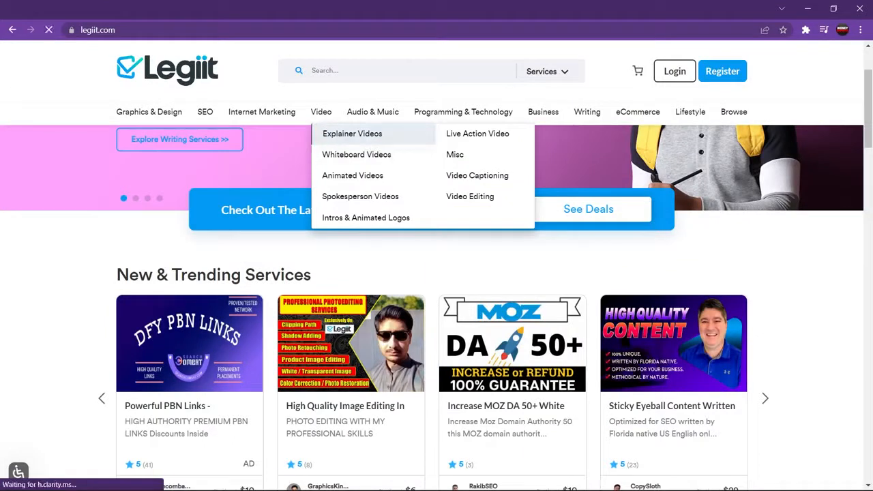
{"action": "left_click", "coordinate": [352, 133]}
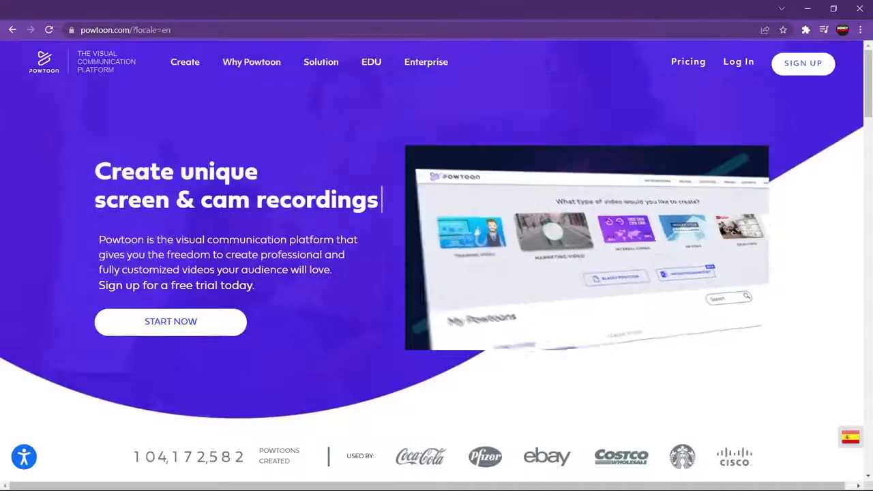
{"action": "scroll", "scroll_direction": "down", "scroll_amount": 3}
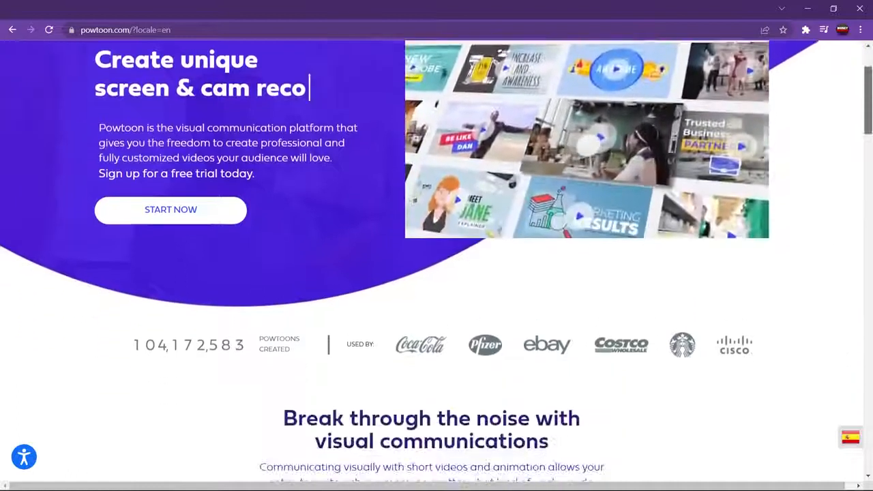
{"action": "scroll", "scroll_direction": "down", "scroll_amount": 3}
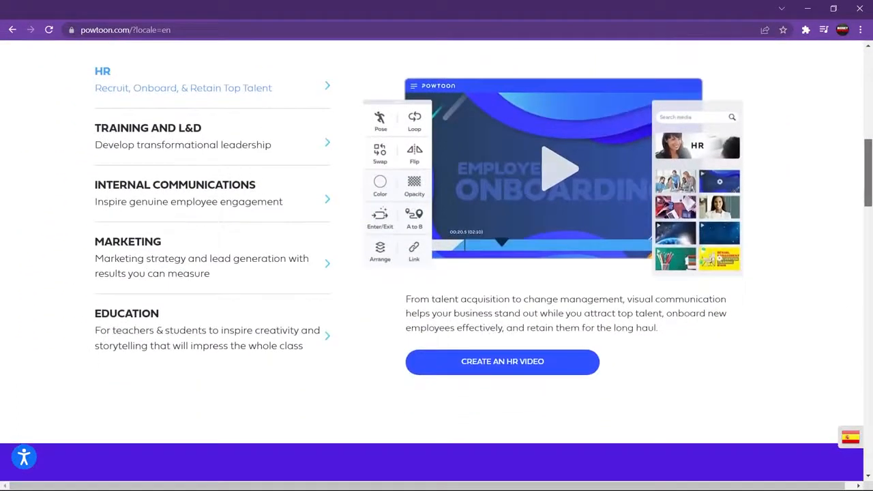
{"action": "scroll", "scroll_direction": "down", "scroll_amount": 3}
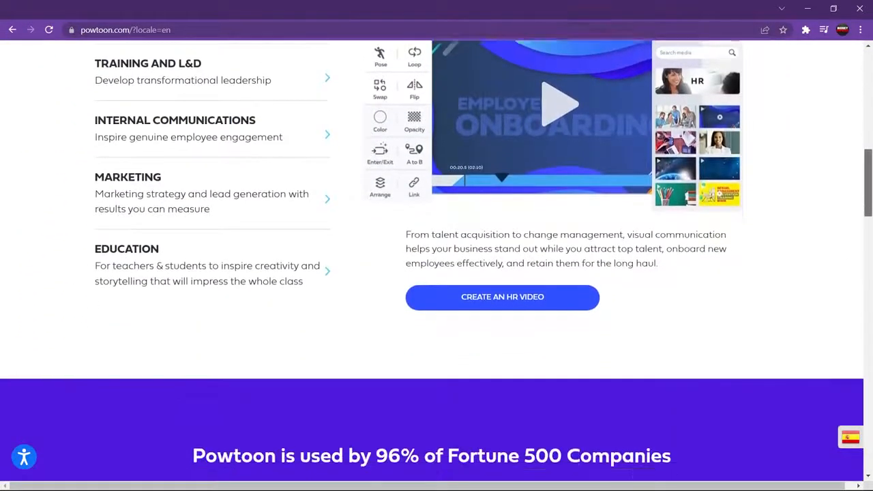
{"action": "scroll", "scroll_direction": "down", "scroll_amount": 3}
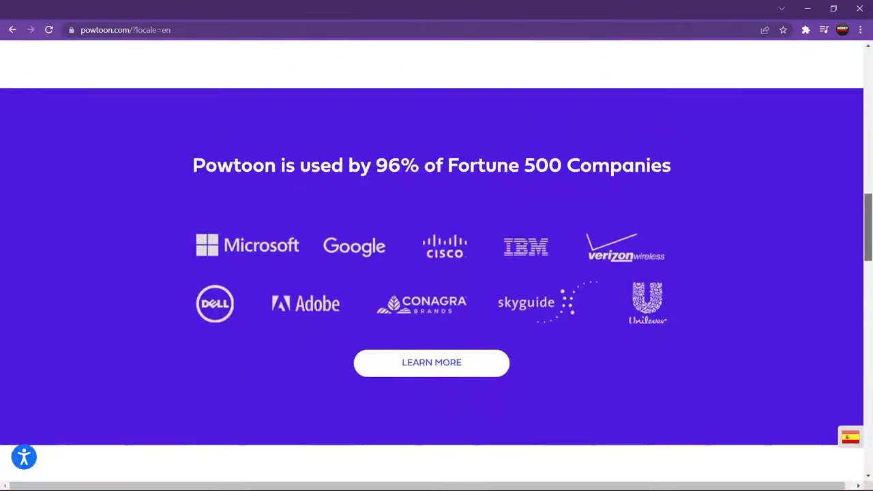
{"action": "scroll", "scroll_direction": "down", "scroll_amount": 3}
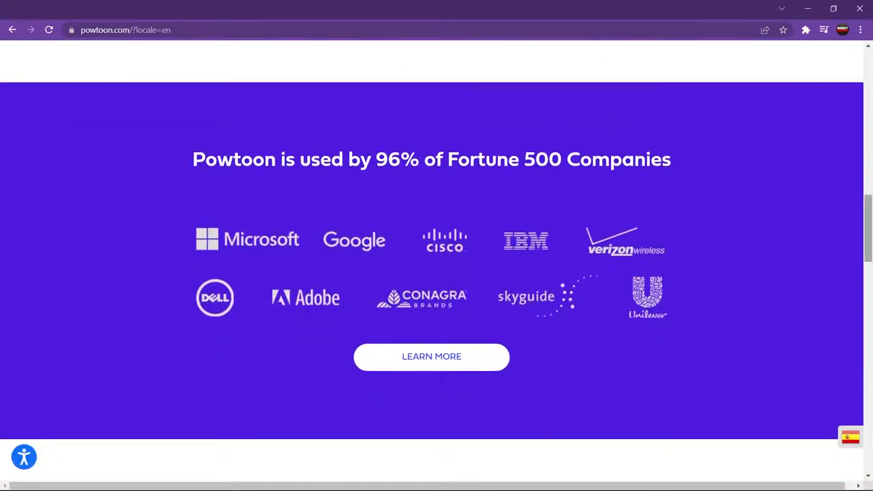
{"action": "scroll", "scroll_direction": "down", "scroll_amount": 3}
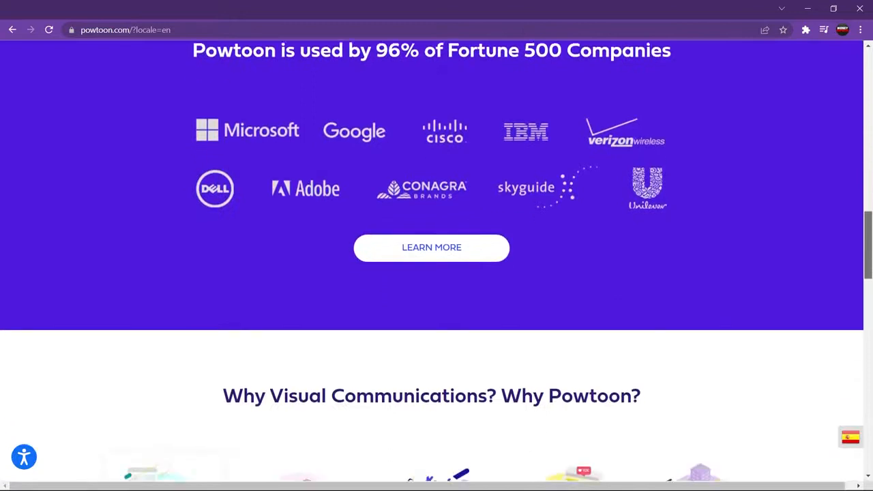
{"action": "scroll", "scroll_direction": "down", "scroll_amount": 3}
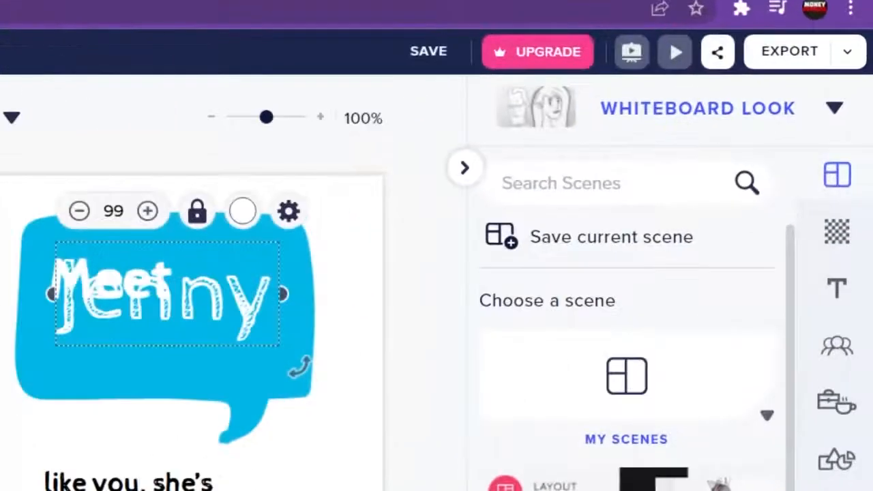
Step: Leave the Powtoon editor for Flixpress's Automated Templates page
{"action": "left_click", "coordinate": [428, 52]}
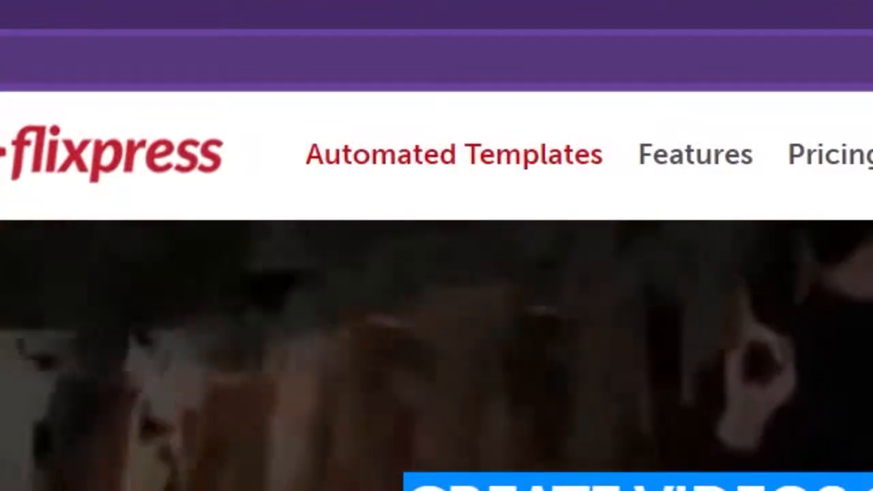
{"action": "left_click", "coordinate": [456, 154]}
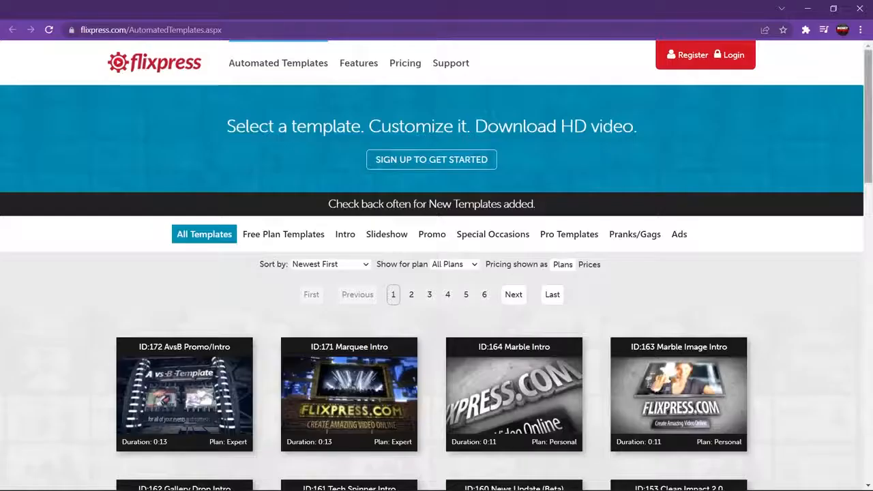
{"action": "scroll", "scroll_direction": "down", "scroll_amount": 3}
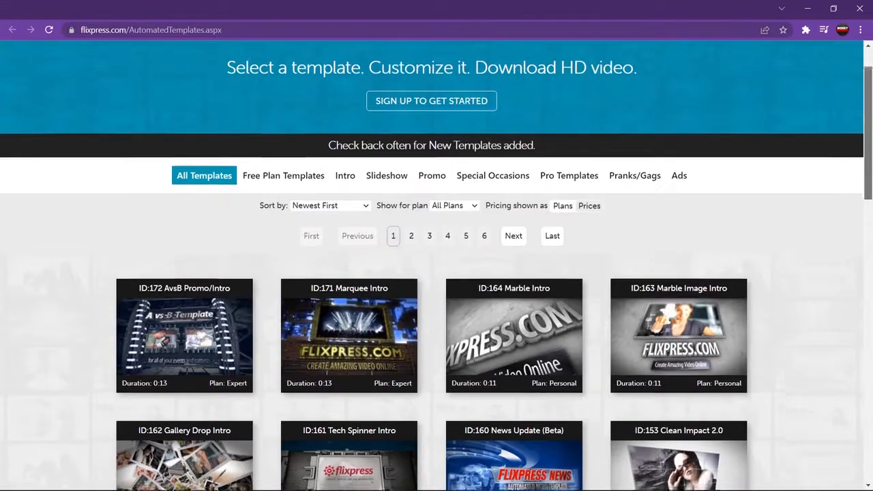
{"action": "scroll", "scroll_direction": "down", "scroll_amount": 3}
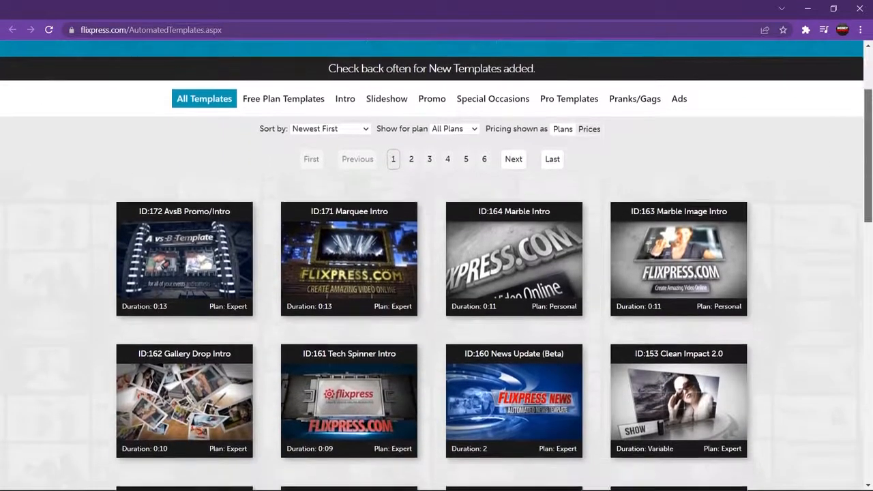
{"action": "scroll", "scroll_direction": "down", "scroll_amount": 3}
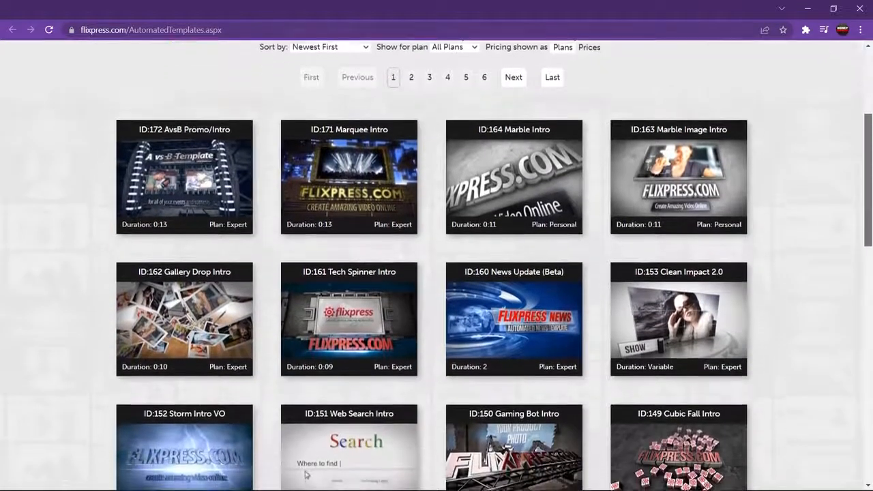
{"action": "scroll", "scroll_direction": "down", "scroll_amount": 3}
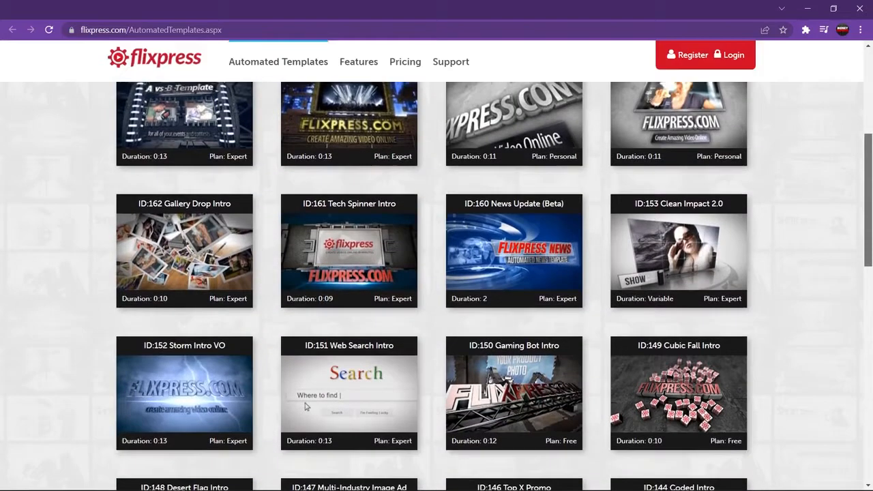
{"action": "scroll", "scroll_direction": "down", "scroll_amount": 3}
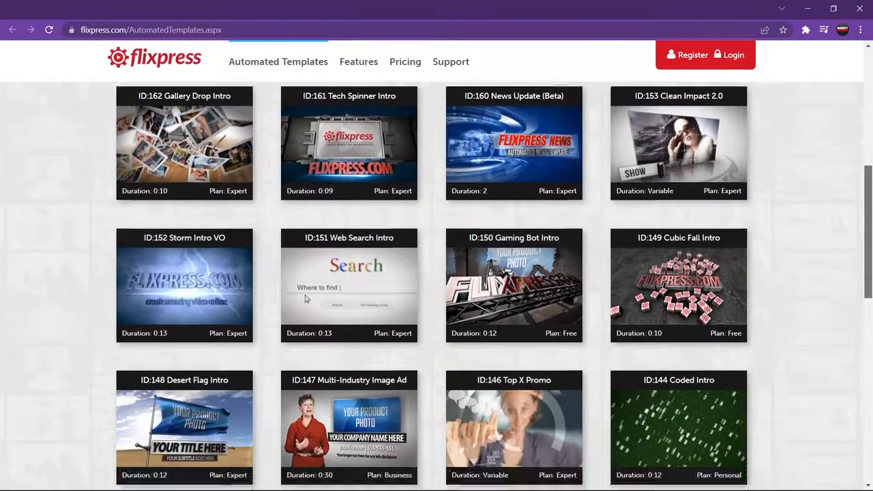
{"action": "scroll", "scroll_direction": "up", "scroll_amount": 3}
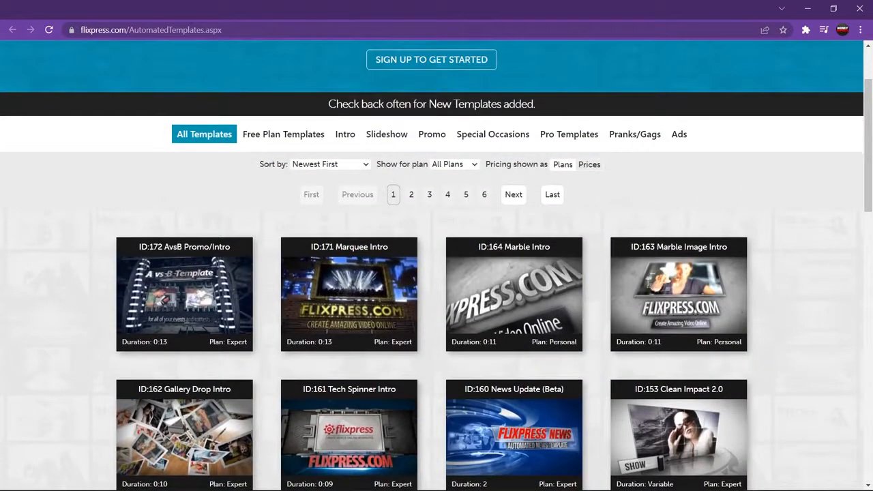
Step: Keep Newest First sorting, filter Flixpress templates to the Free plan and browse results
{"action": "left_click", "coordinate": [330, 163]}
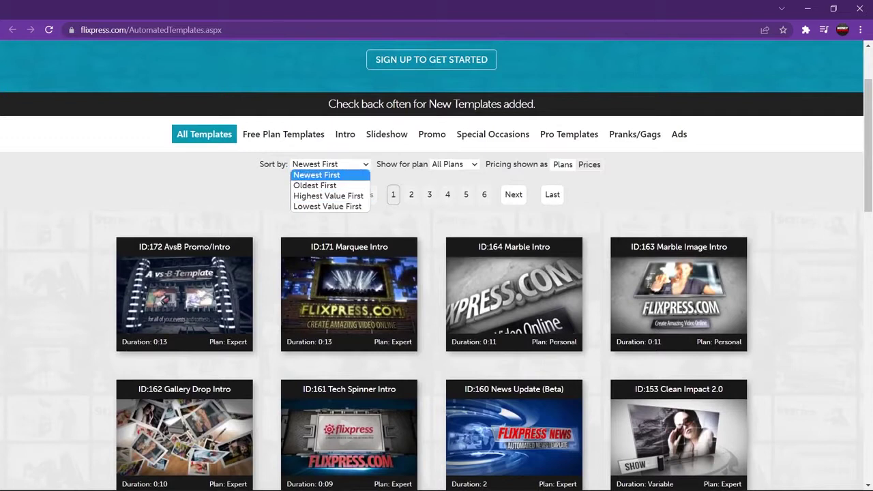
{"action": "left_click", "coordinate": [455, 163]}
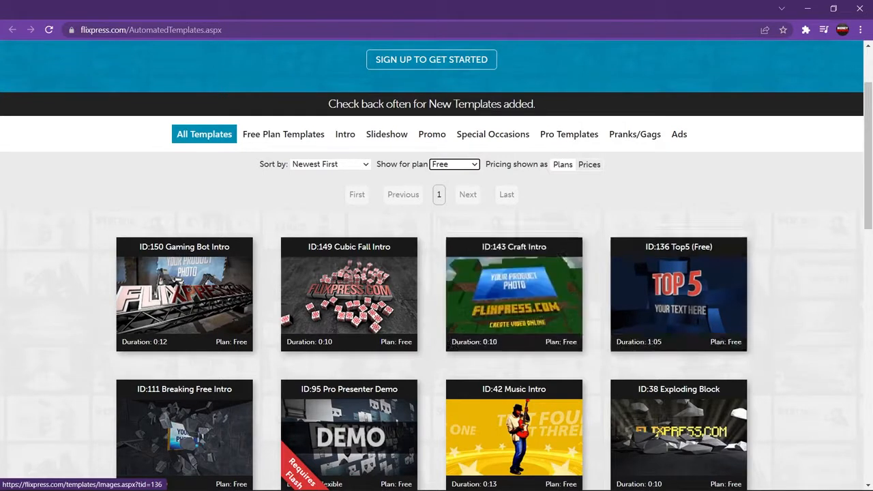
{"action": "scroll", "scroll_direction": "down", "scroll_amount": 3}
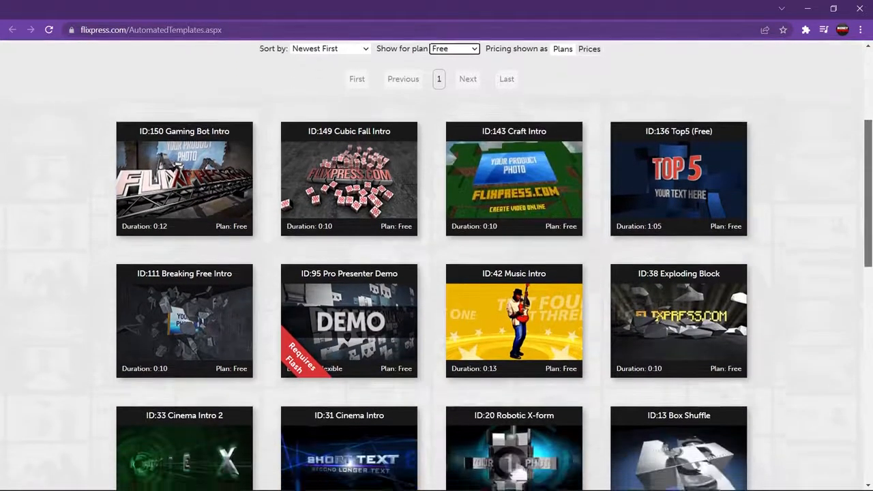
{"action": "scroll", "scroll_direction": "down", "scroll_amount": 3}
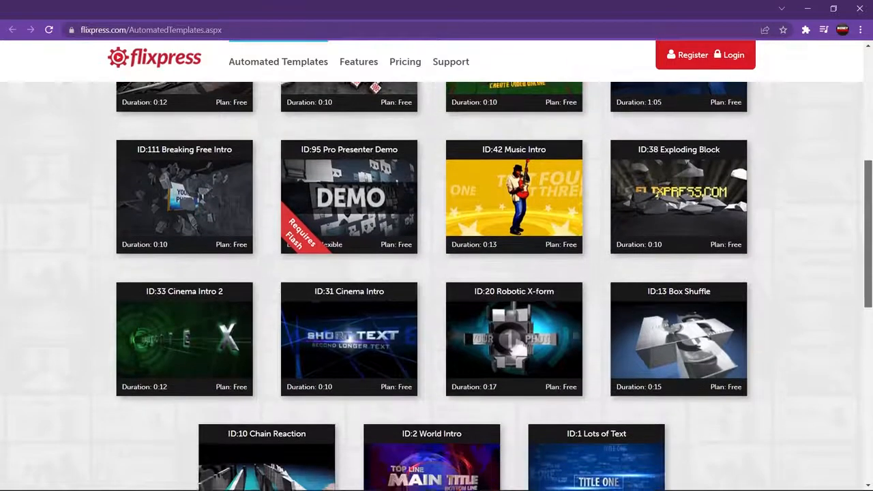
{"action": "scroll", "scroll_direction": "down", "scroll_amount": 3}
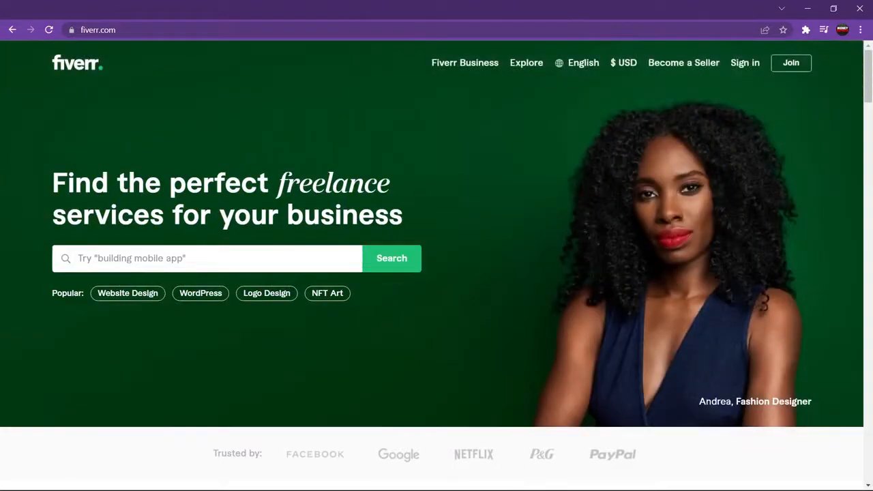
Step: Go from fiverr.com to the Upwork homepage and dismiss the Google sign-in prompt
{"action": "left_click", "coordinate": [98, 30]}
{"action": "type", "text": "upwork"}
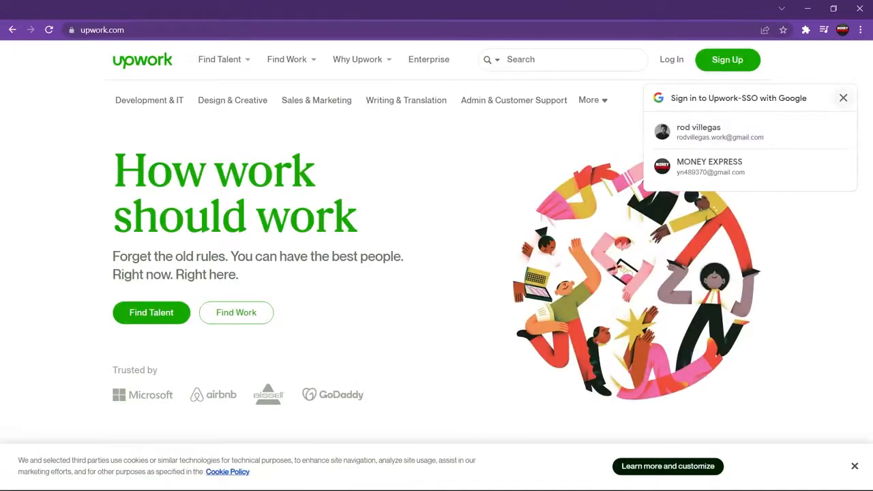
{"action": "left_click", "coordinate": [843, 98]}
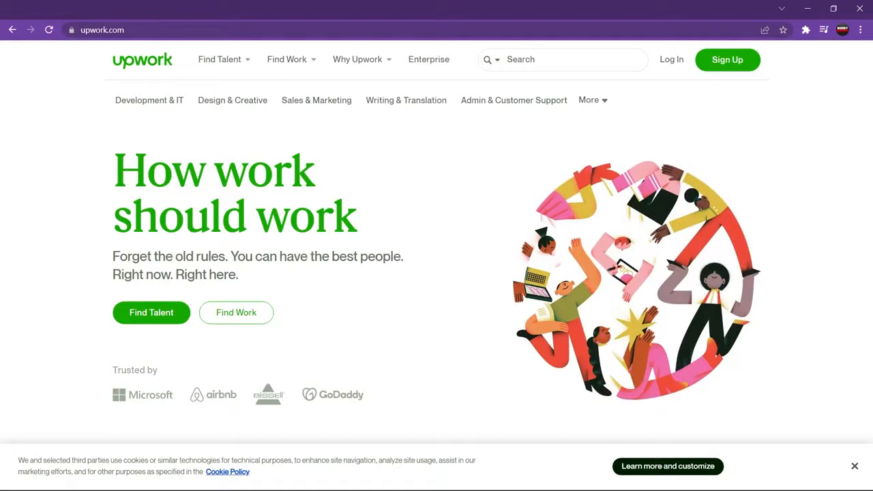